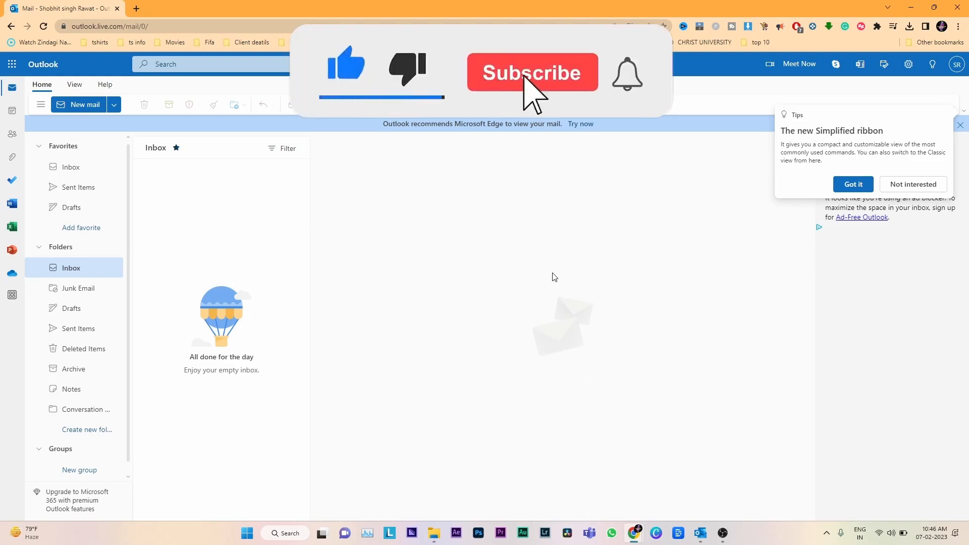
# Reach the full Outlook on the web settings from the gear, dismissing the new-ribbon tip.
pyautogui.click(532, 72)
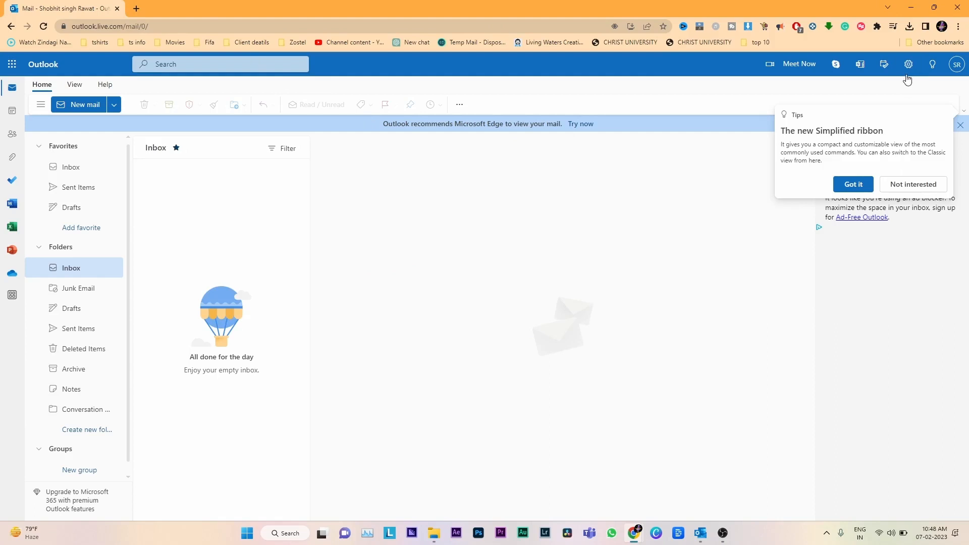
pyautogui.moveTo(908, 63)
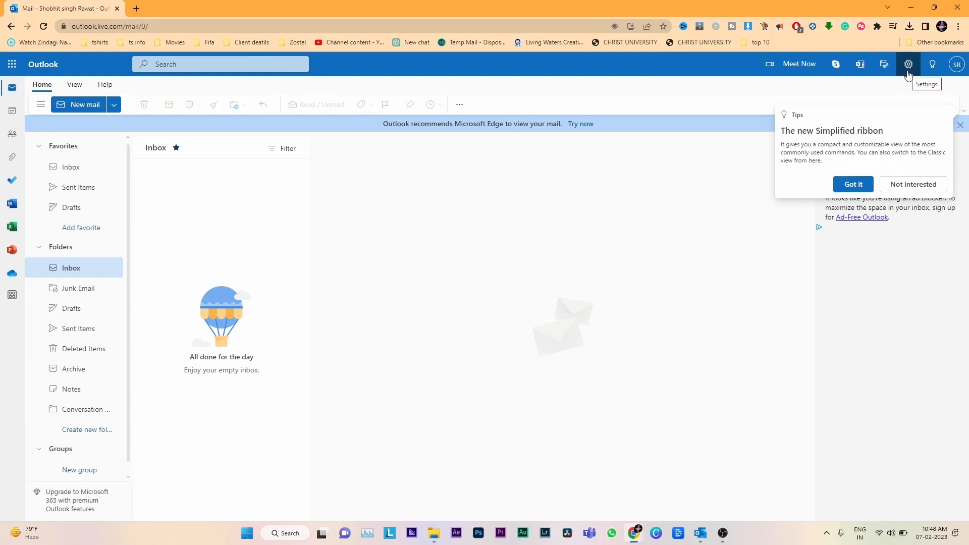
pyautogui.click(908, 64)
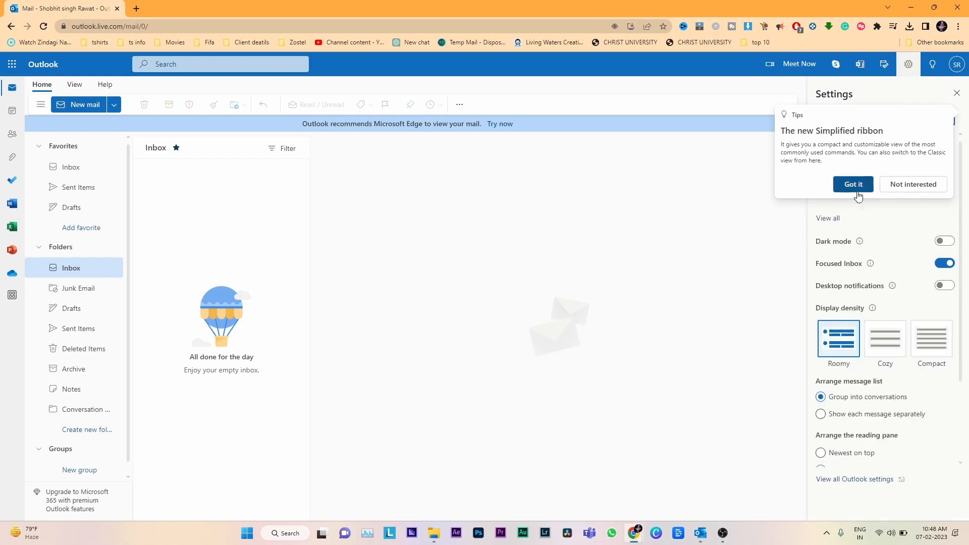
pyautogui.click(853, 184)
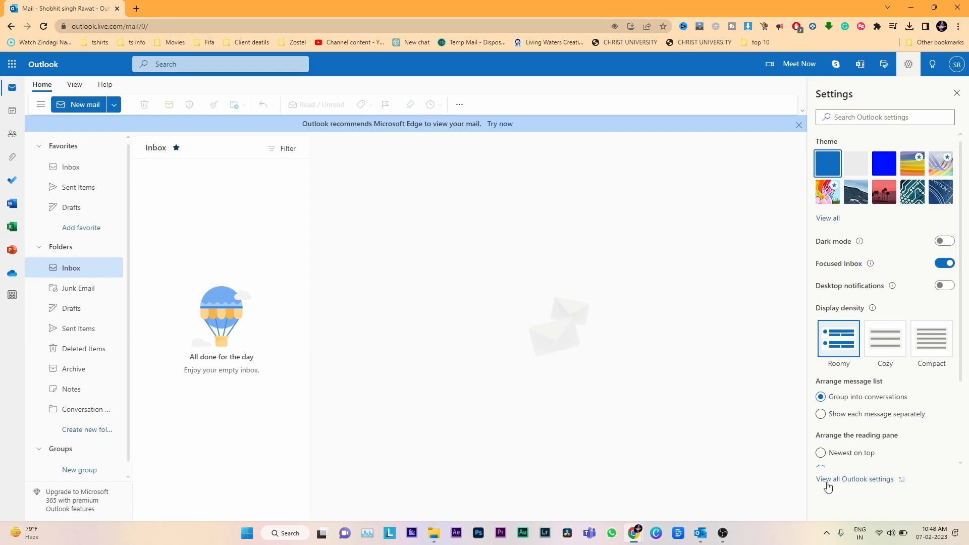
pyautogui.click(855, 479)
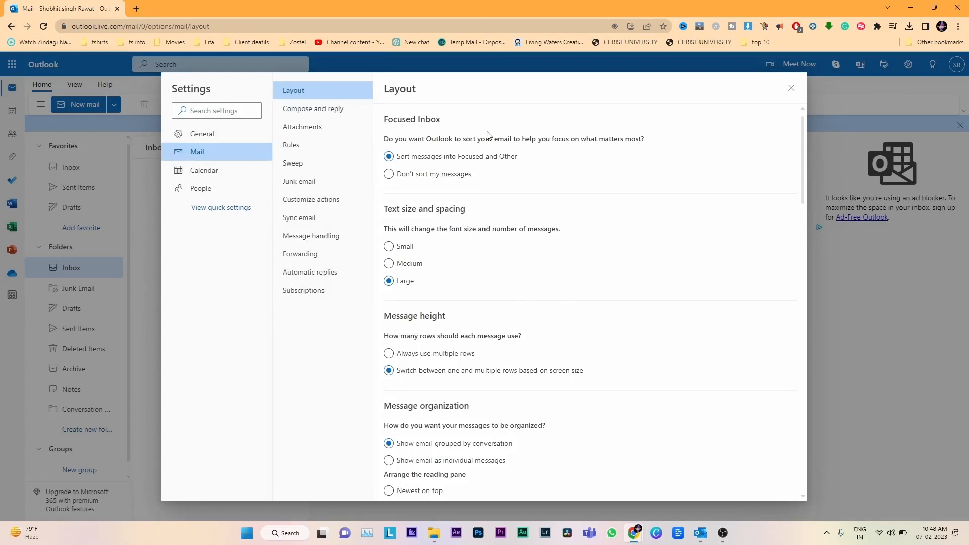
pyautogui.moveTo(247, 150)
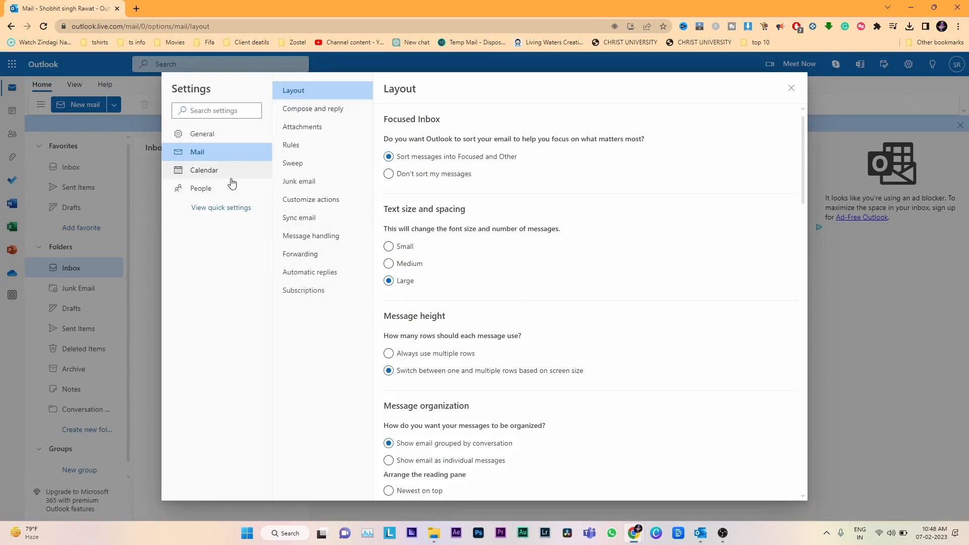
# Under General > Language and time, set the date format to 23/09/01.
pyautogui.click(202, 133)
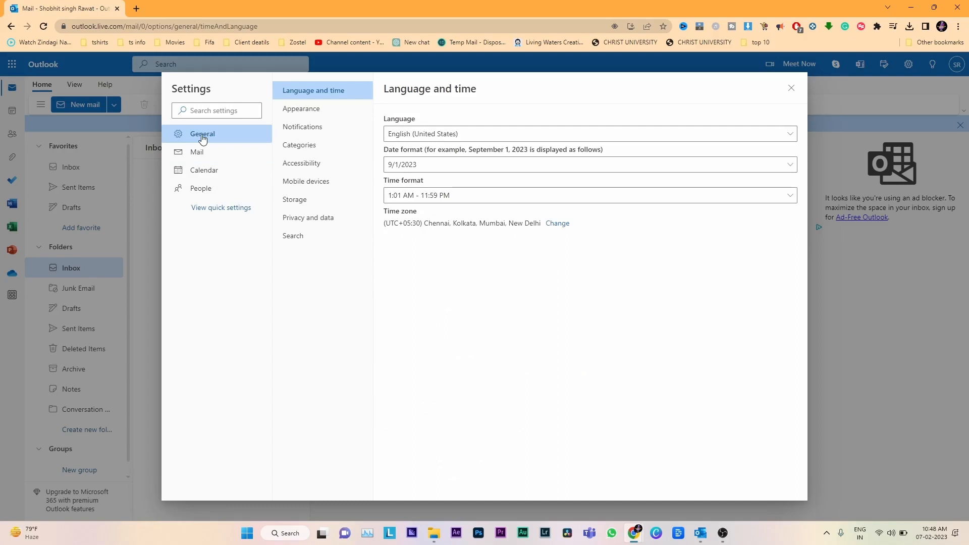
pyautogui.moveTo(305, 99)
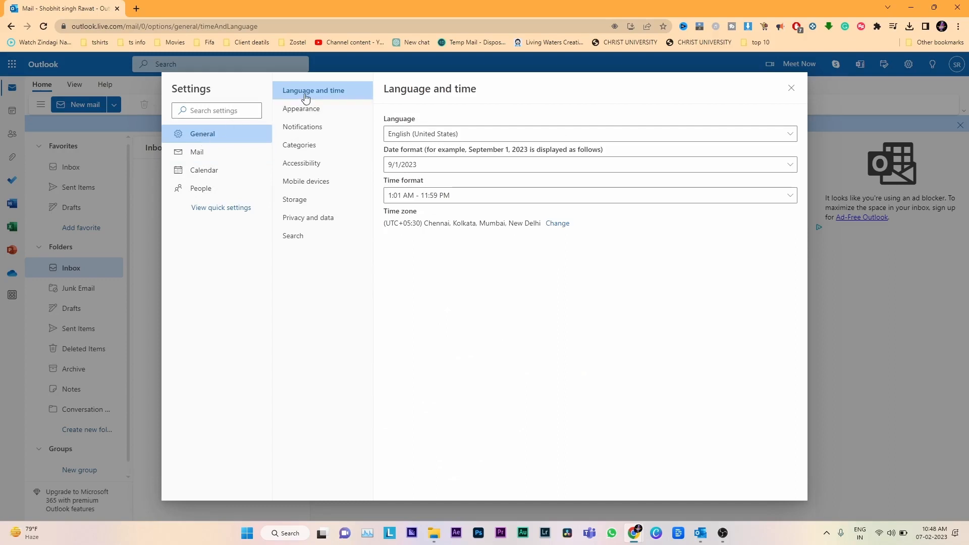
pyautogui.moveTo(447, 94)
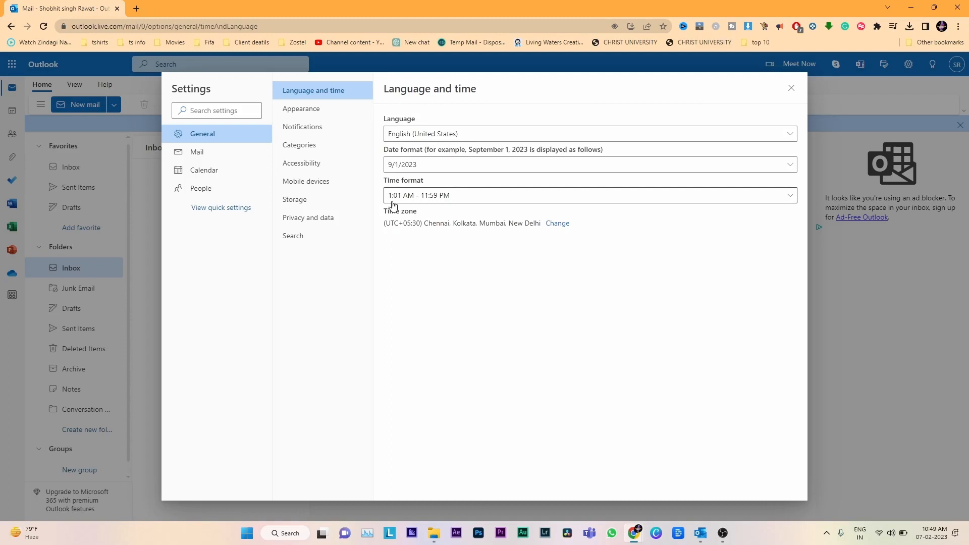
pyautogui.moveTo(446, 205)
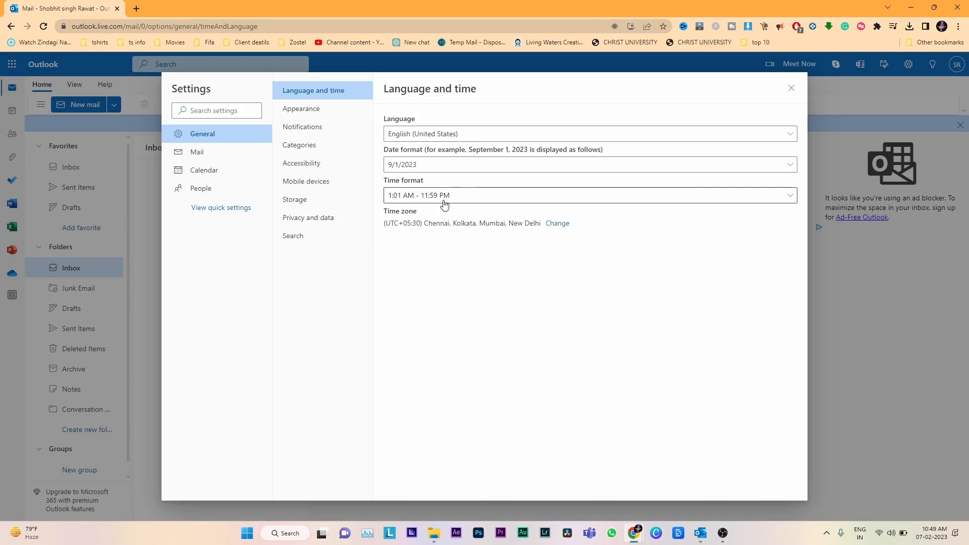
pyautogui.click(587, 195)
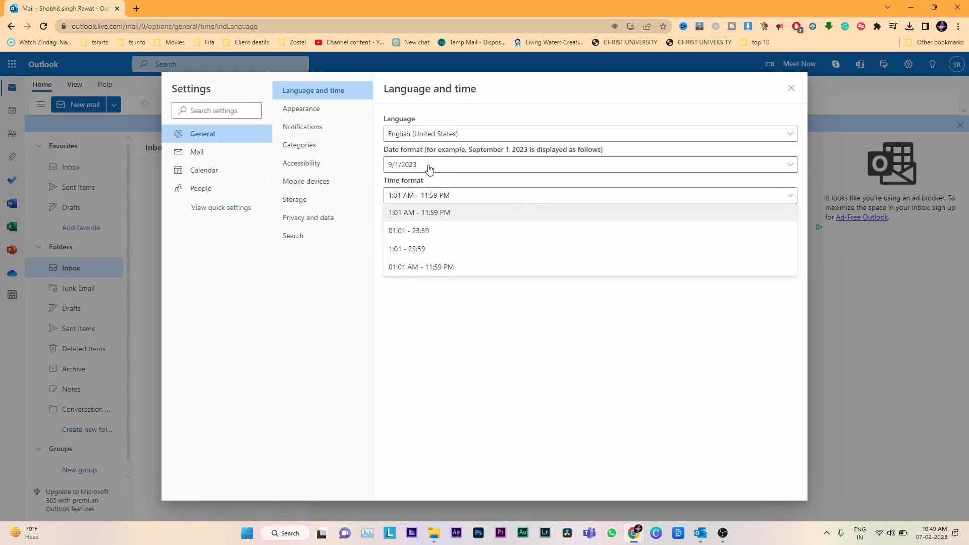
pyautogui.click(589, 165)
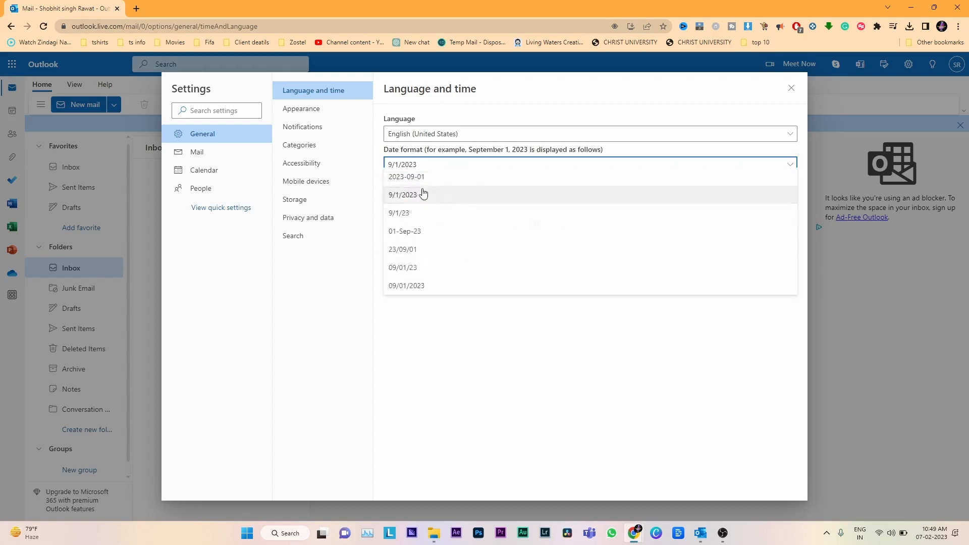
pyautogui.click(403, 249)
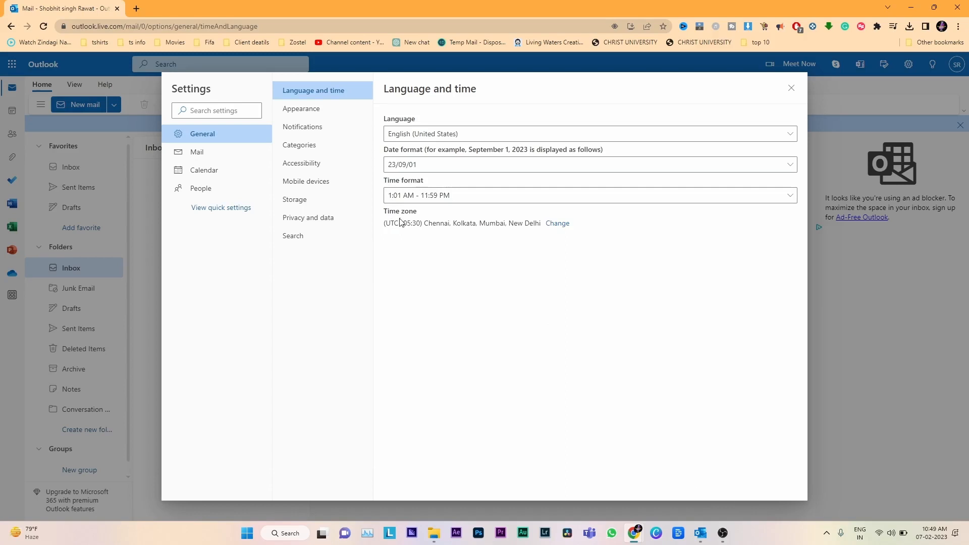
pyautogui.moveTo(544, 227)
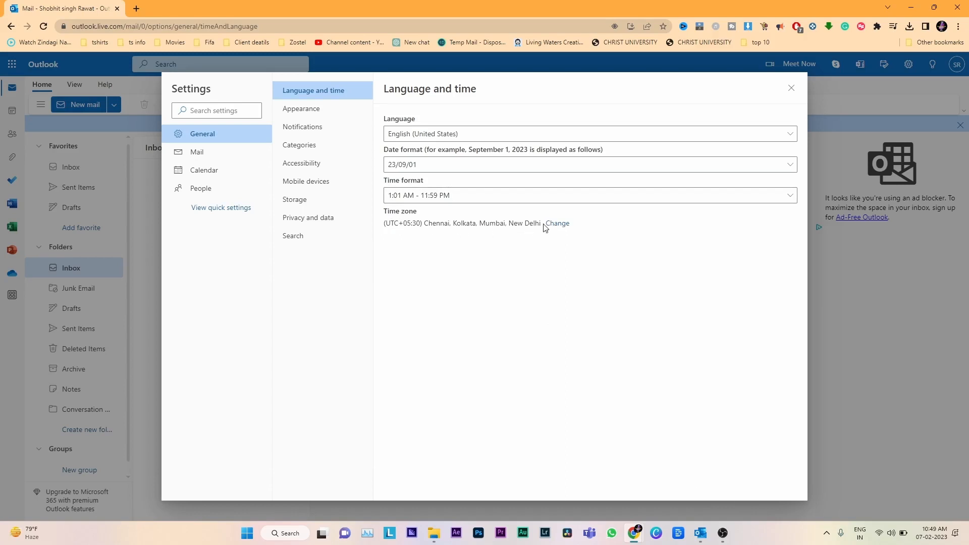
# In calendar time zone settings, keep the display zone as (UTC+05:30) Chennai, Kolkata, Mumbai, New Delhi.
pyautogui.click(204, 170)
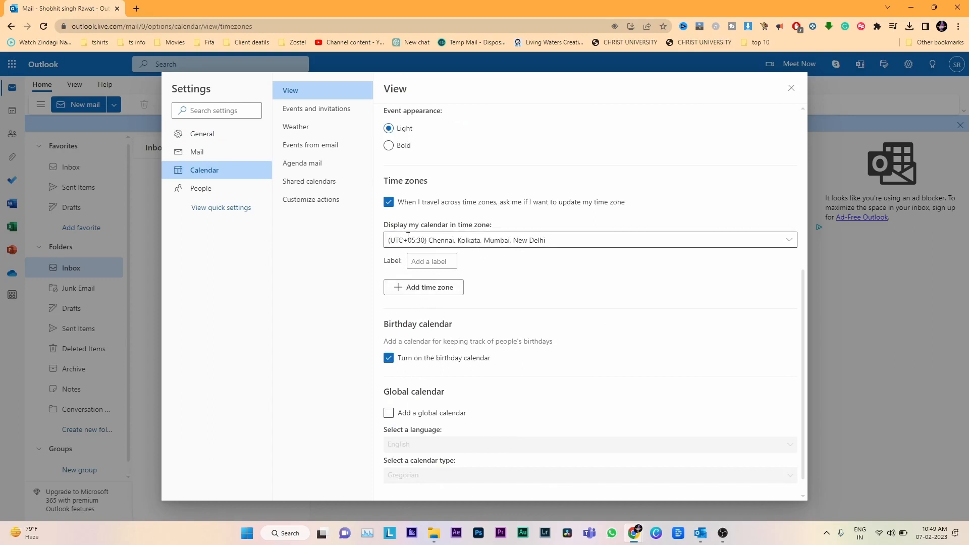
pyautogui.moveTo(780, 238)
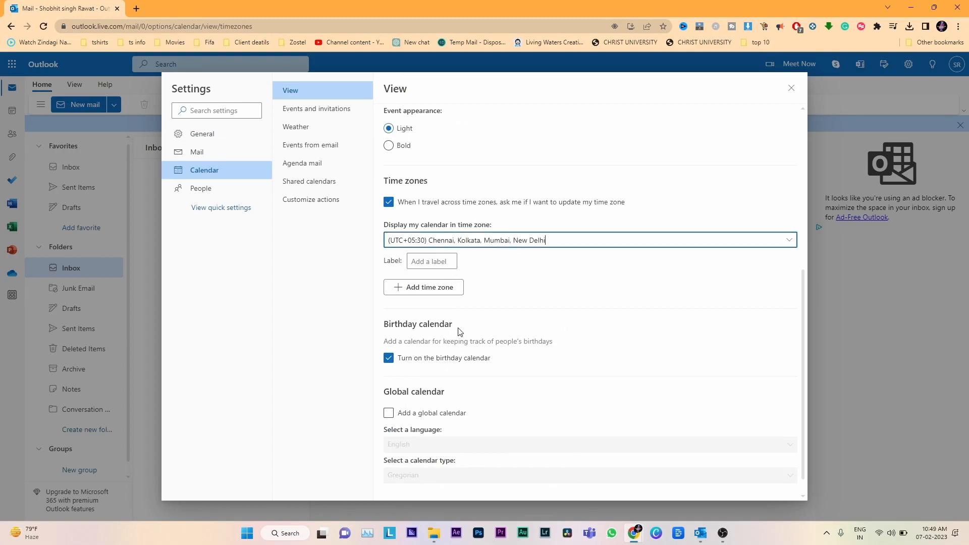
pyautogui.click(788, 240)
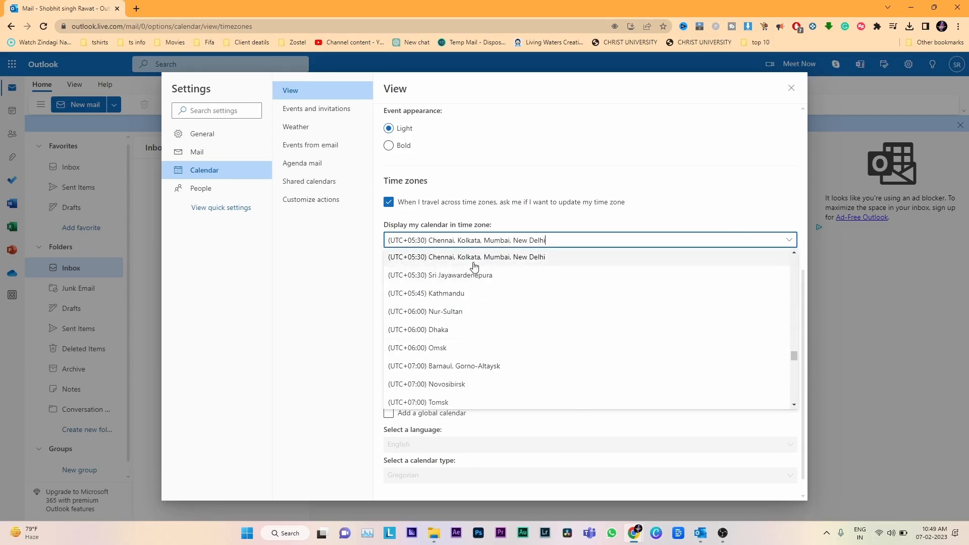
pyautogui.click(464, 257)
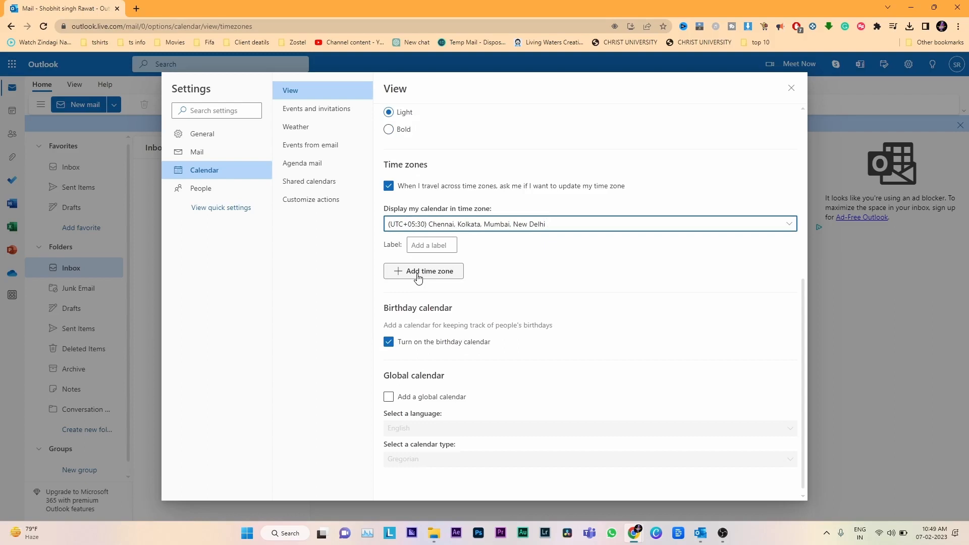
pyautogui.moveTo(417, 279)
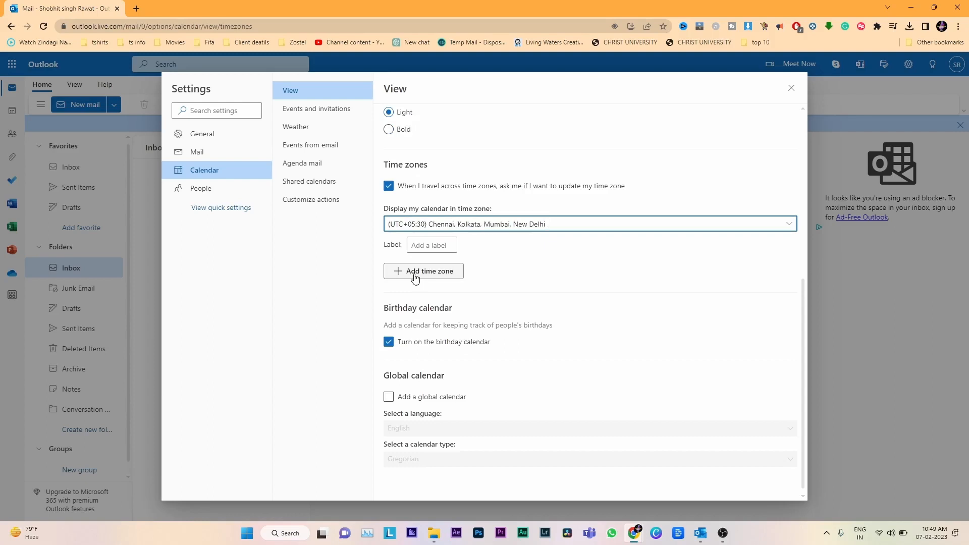
# Add a second calendar time zone by searching 'chennai' and save it.
pyautogui.click(424, 271)
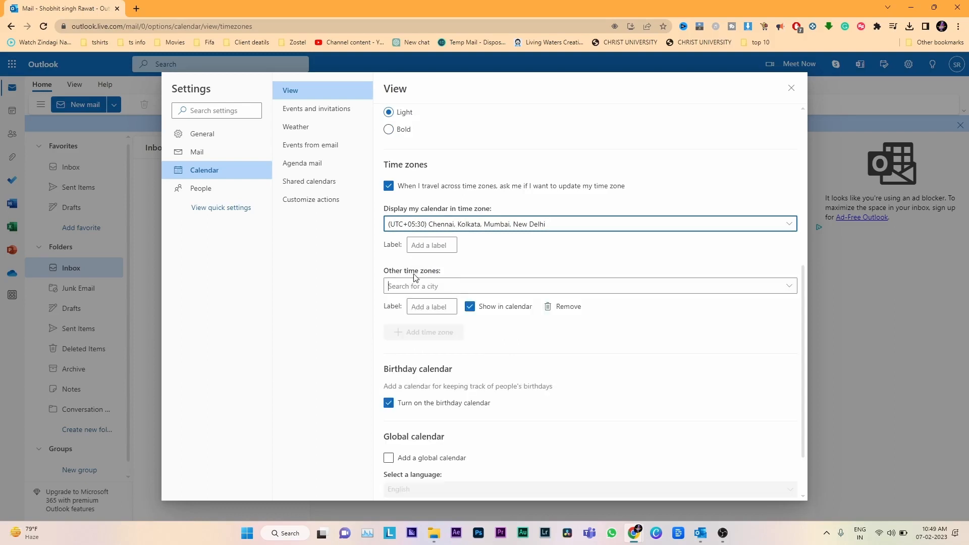
pyautogui.click(431, 306)
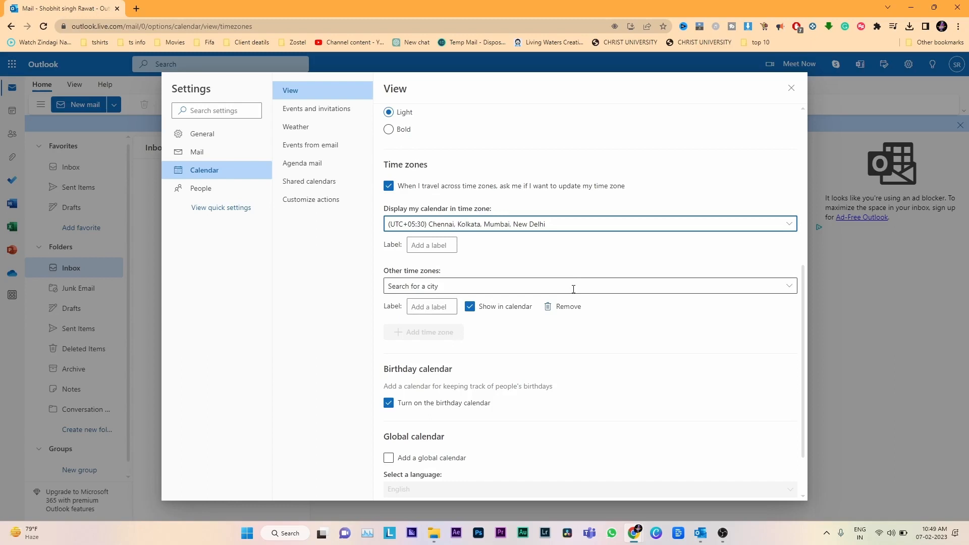
pyautogui.write('chennai, Kolkata, Mumbai, New Delhi')
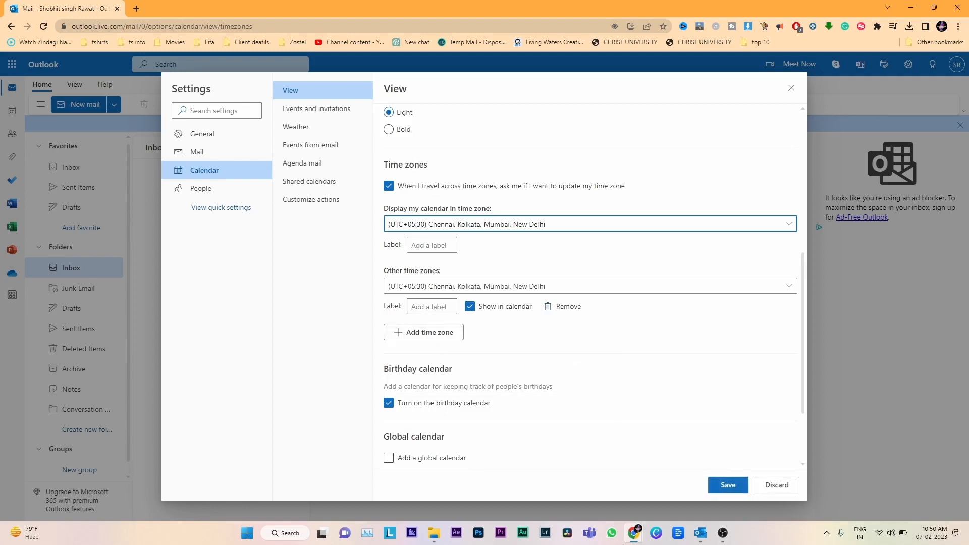
pyautogui.click(728, 484)
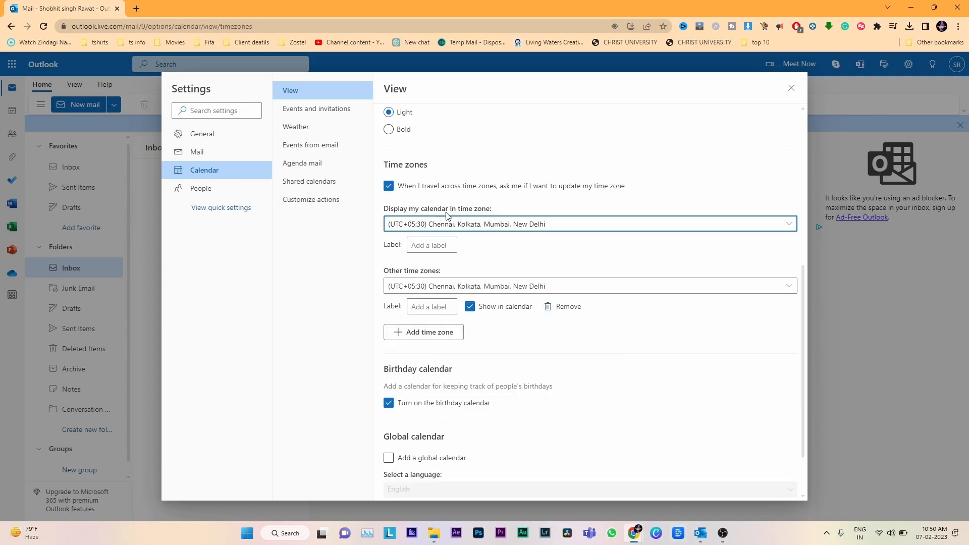
pyautogui.moveTo(702, 133)
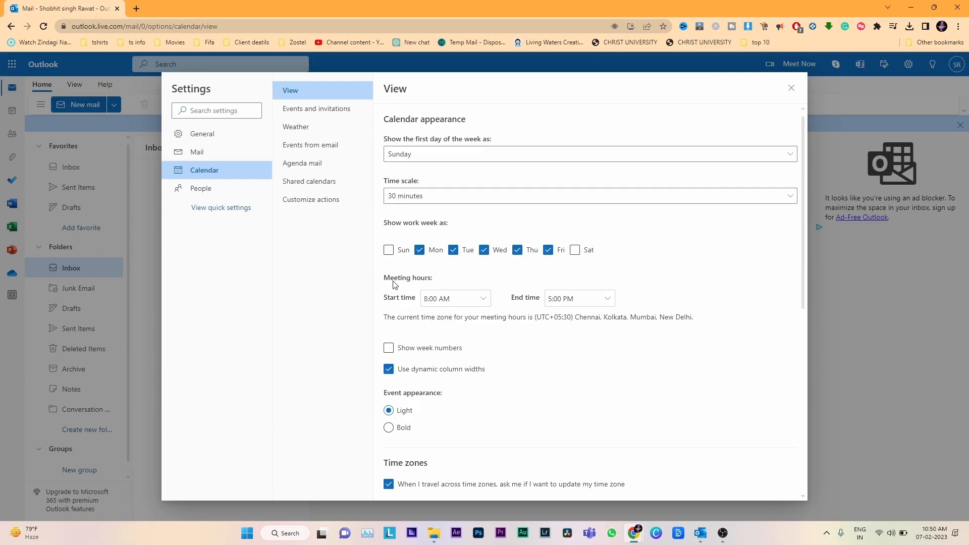
# Pick a meeting end time in the calendar view settings and return to the inbox.
pyautogui.click(439, 297)
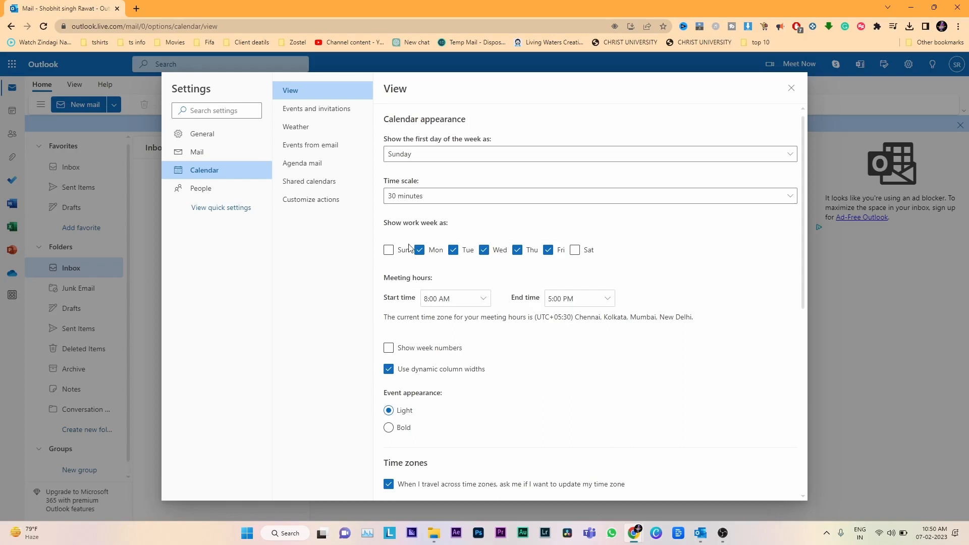
pyautogui.moveTo(413, 291)
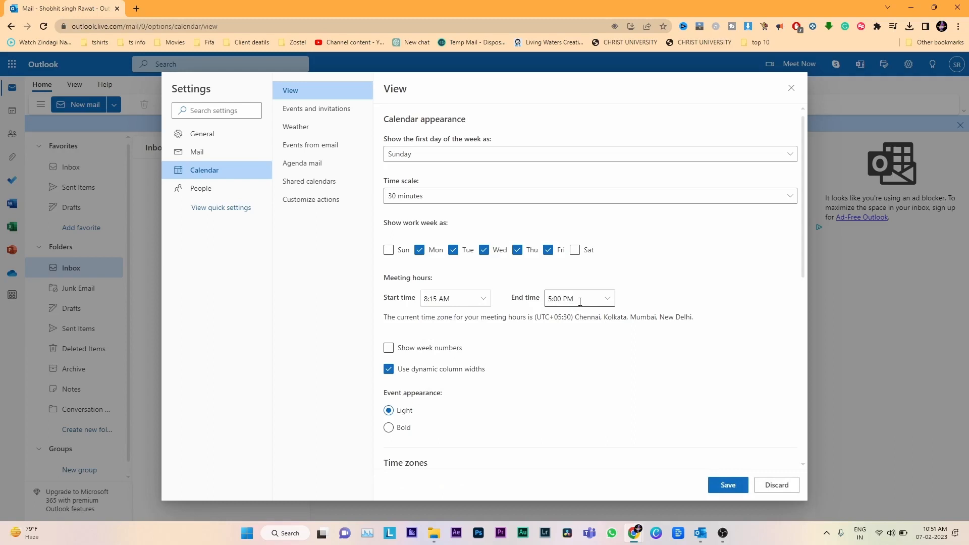
pyautogui.click(607, 298)
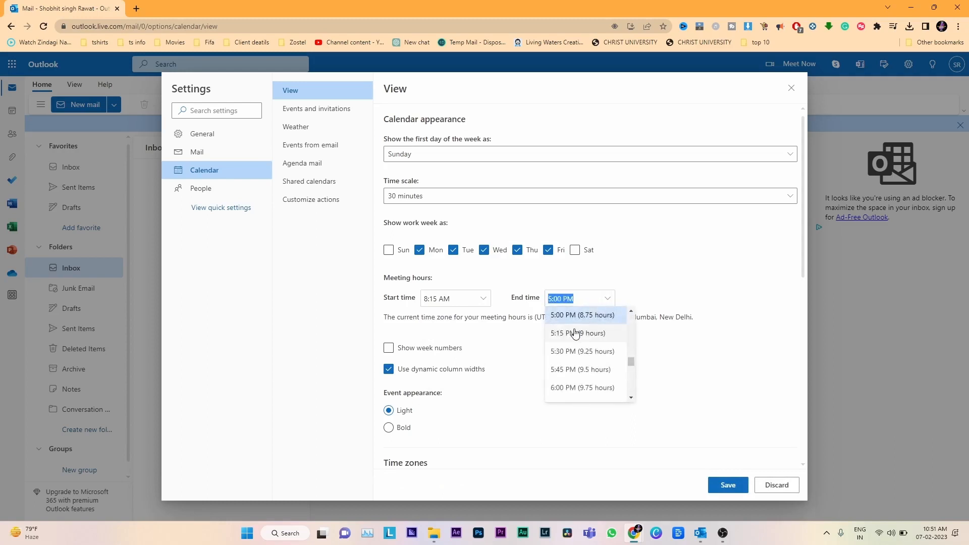
pyautogui.click(578, 333)
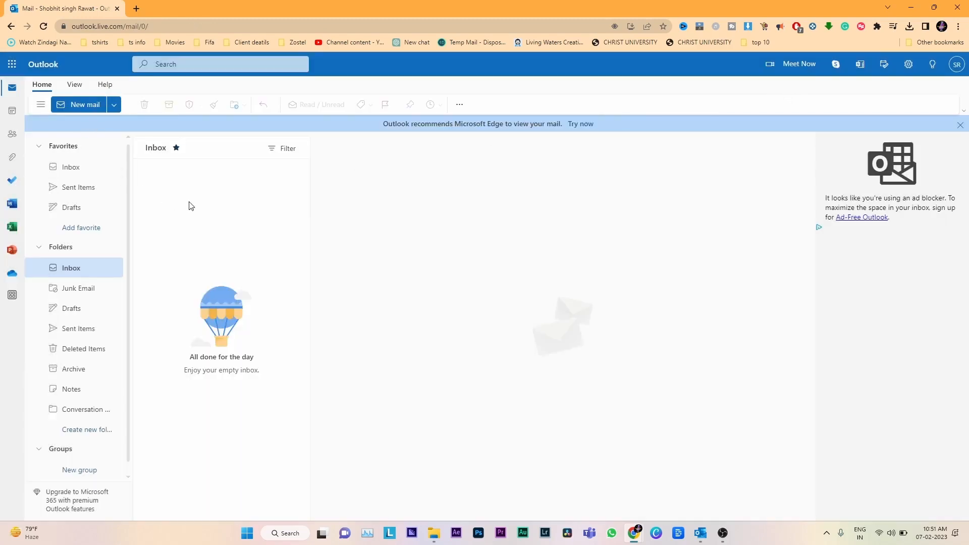
pyautogui.moveTo(205, 209)
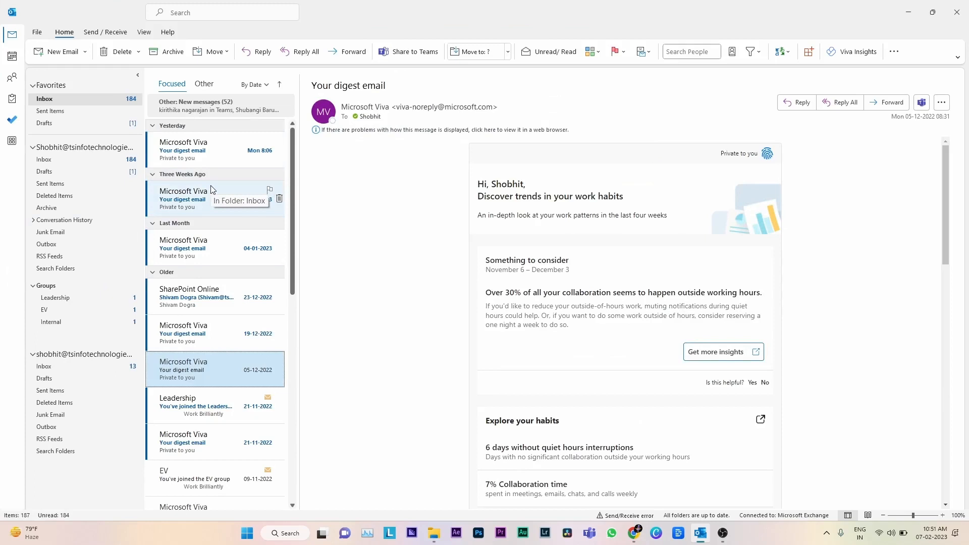
pyautogui.moveTo(211, 187)
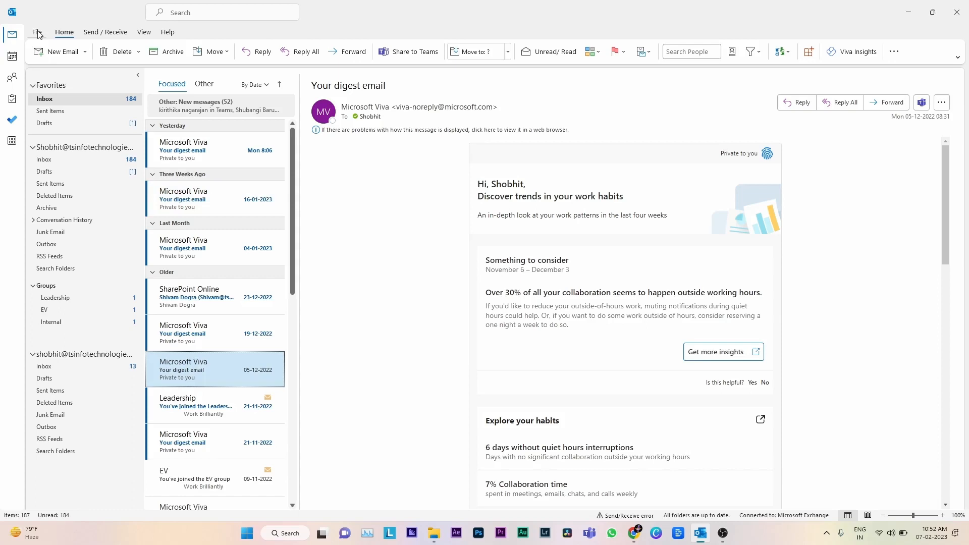
pyautogui.moveTo(38, 34)
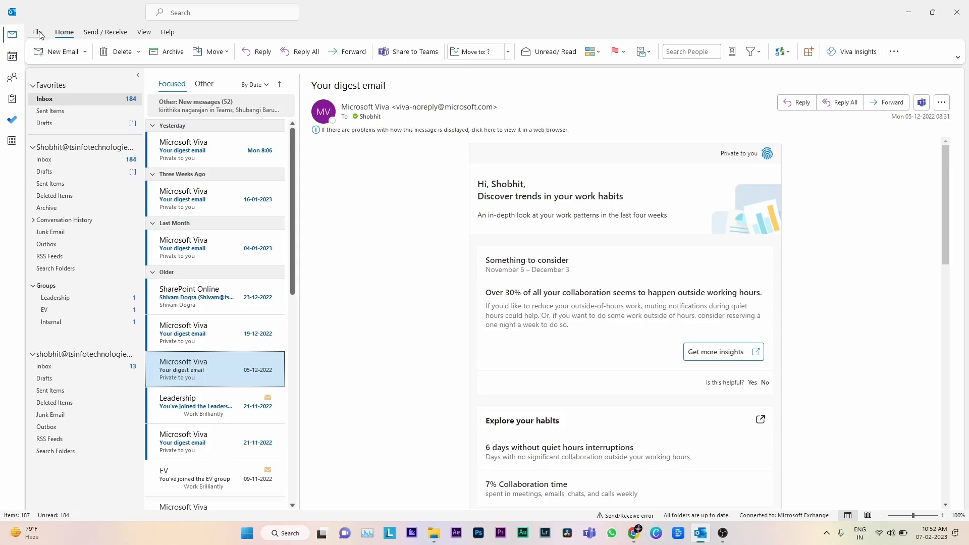
pyautogui.click(38, 31)
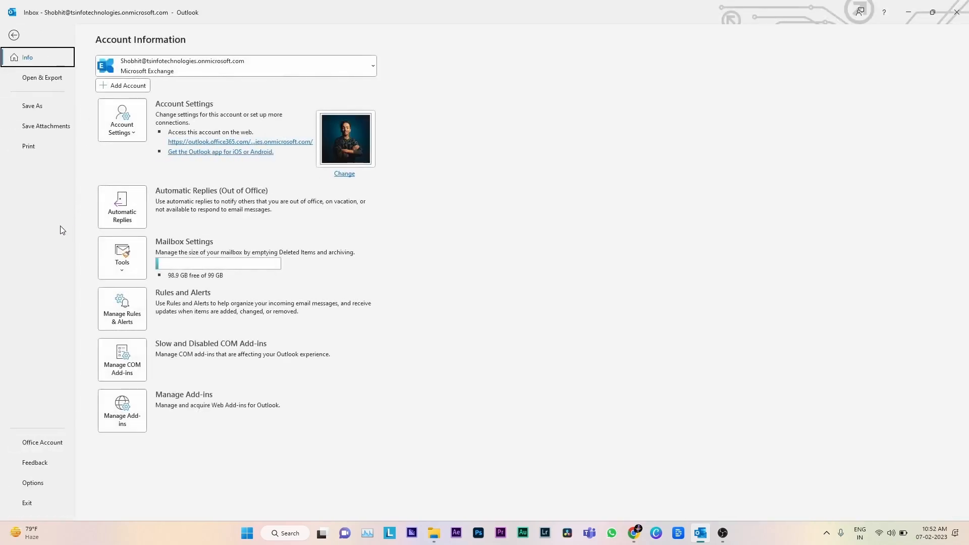
pyautogui.moveTo(68, 247)
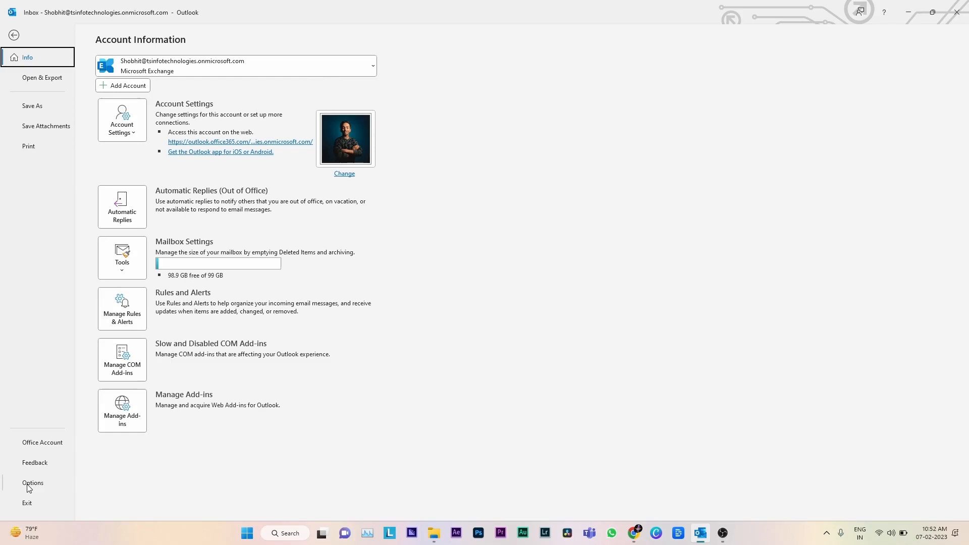
pyautogui.click(33, 483)
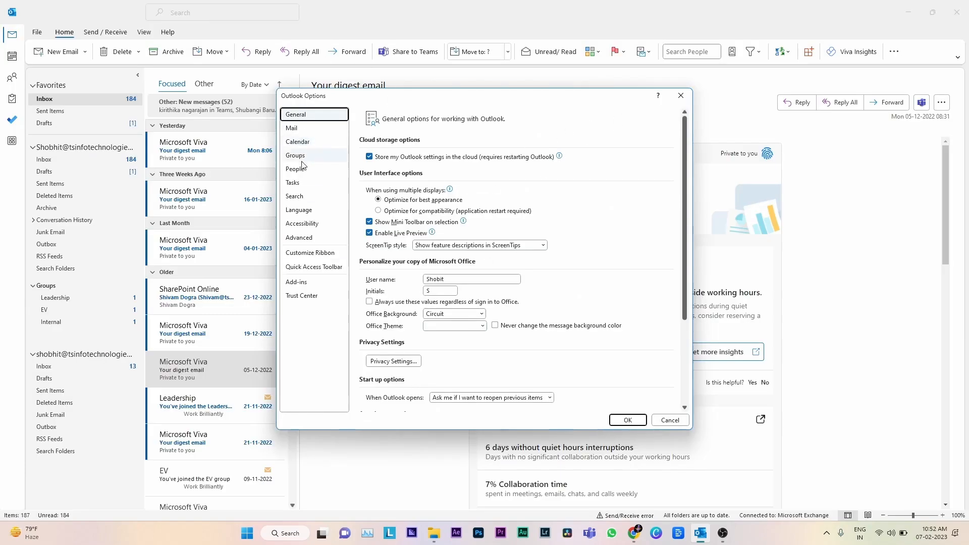
pyautogui.scroll(-3)
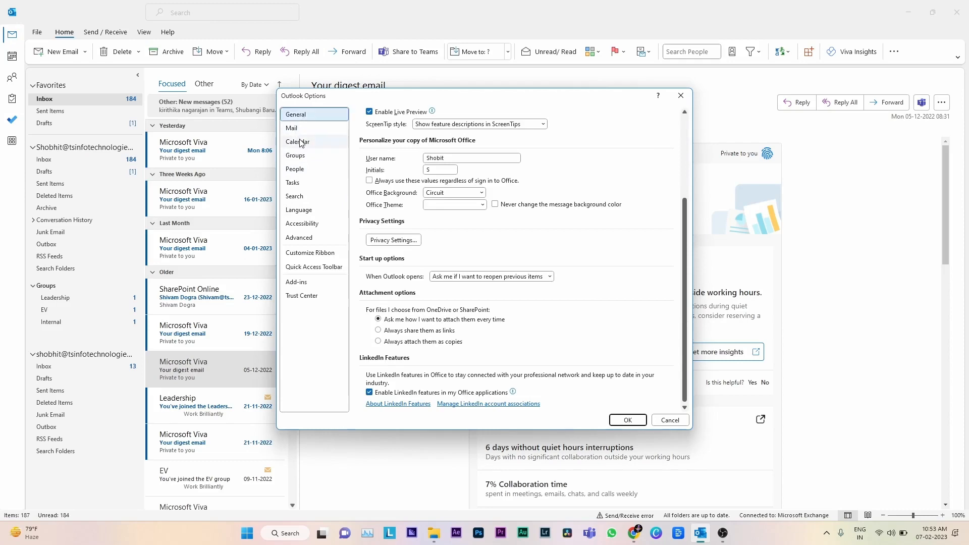
pyautogui.click(298, 141)
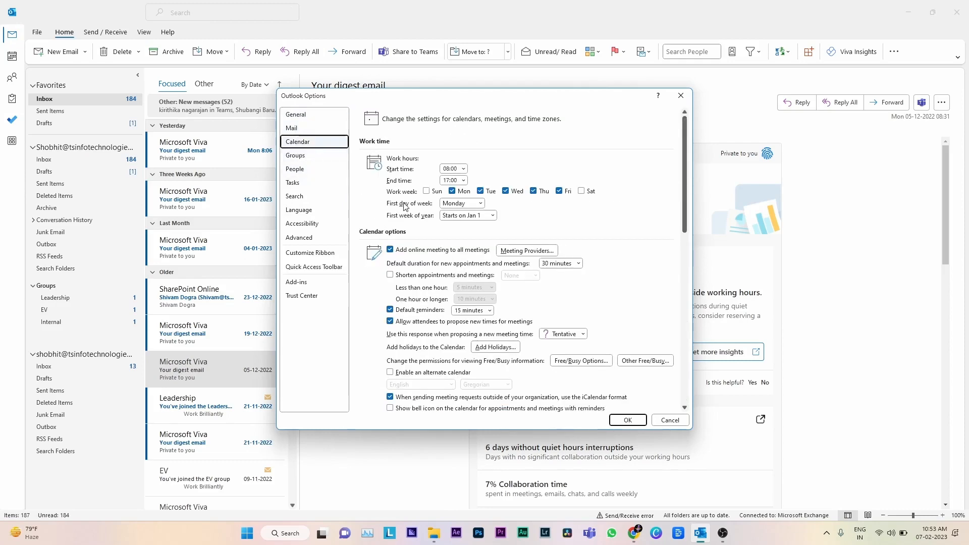
pyautogui.scroll(-3)
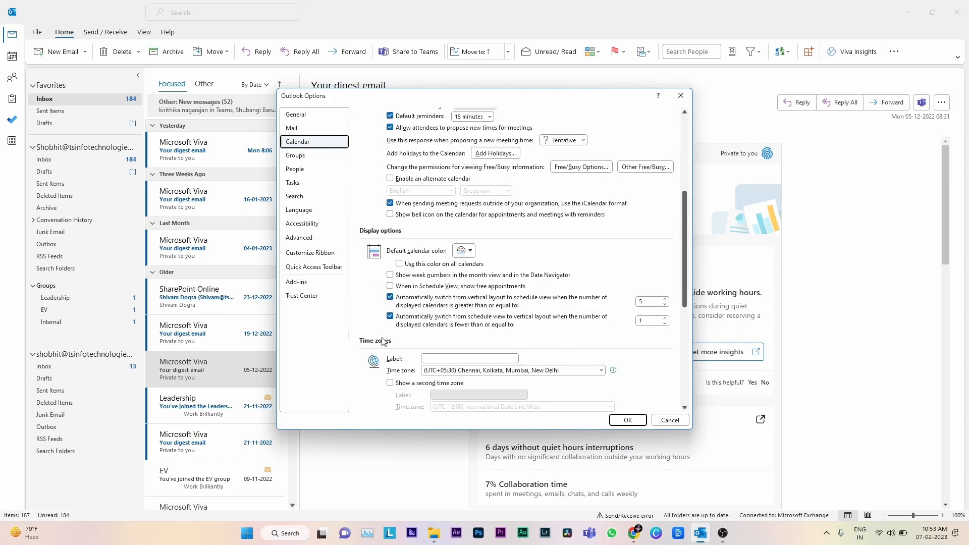
pyautogui.scroll(-3)
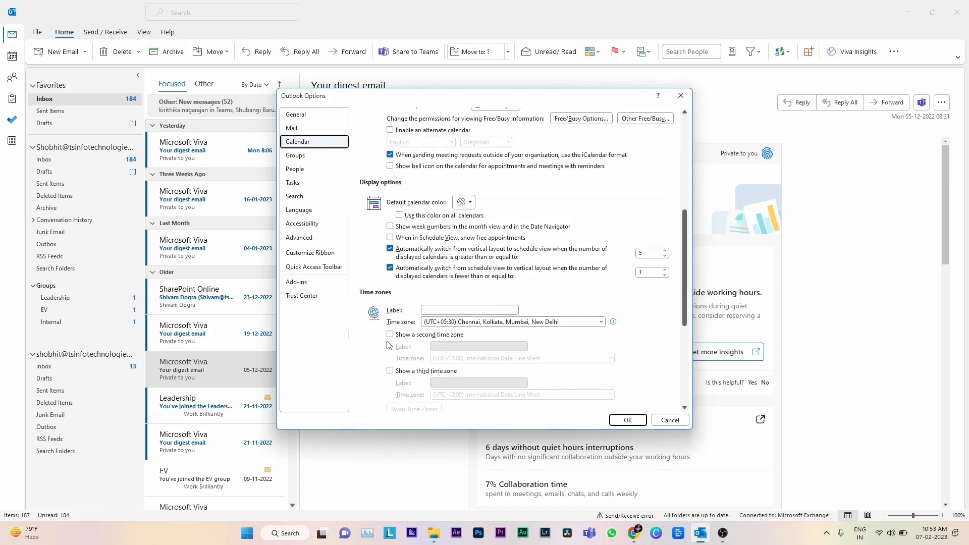
pyautogui.scroll(-3)
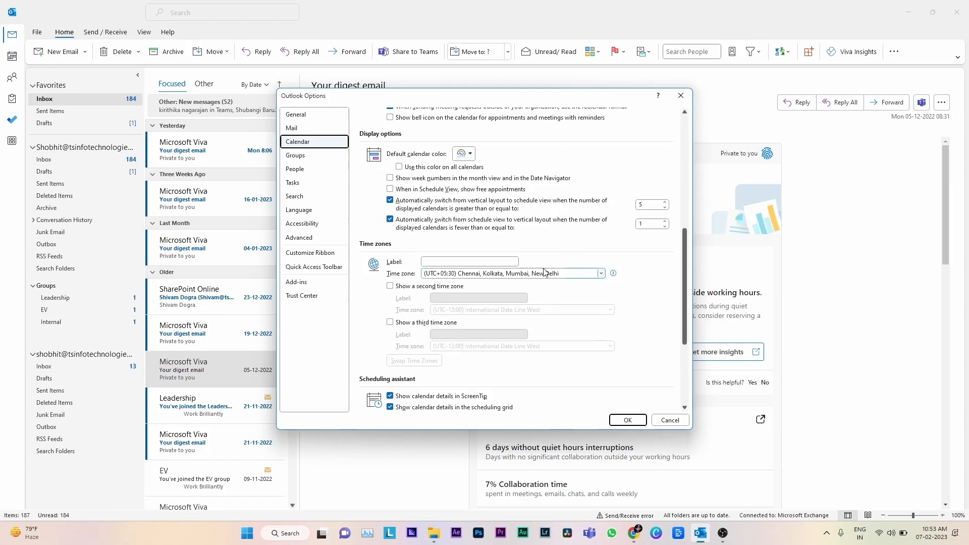
pyautogui.moveTo(451, 282)
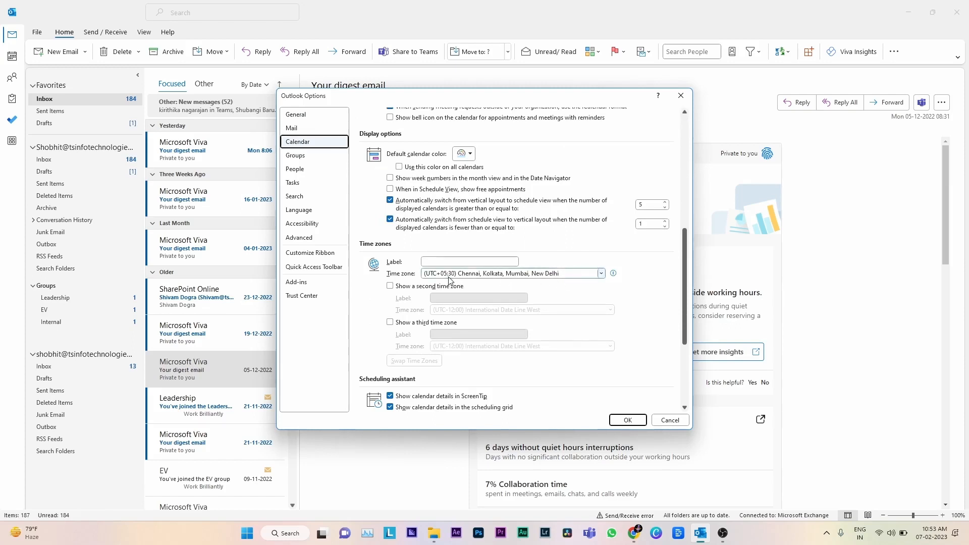
pyautogui.moveTo(564, 279)
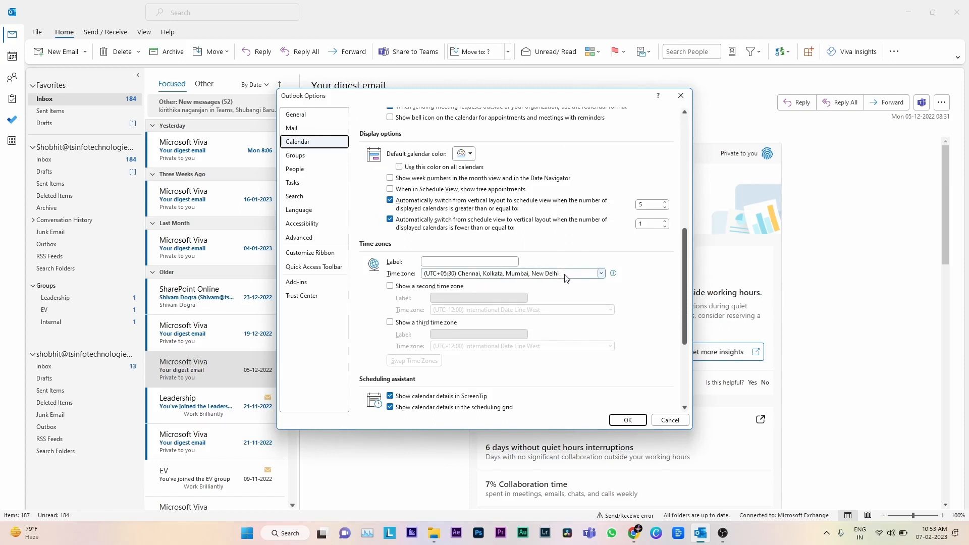
pyautogui.click(598, 274)
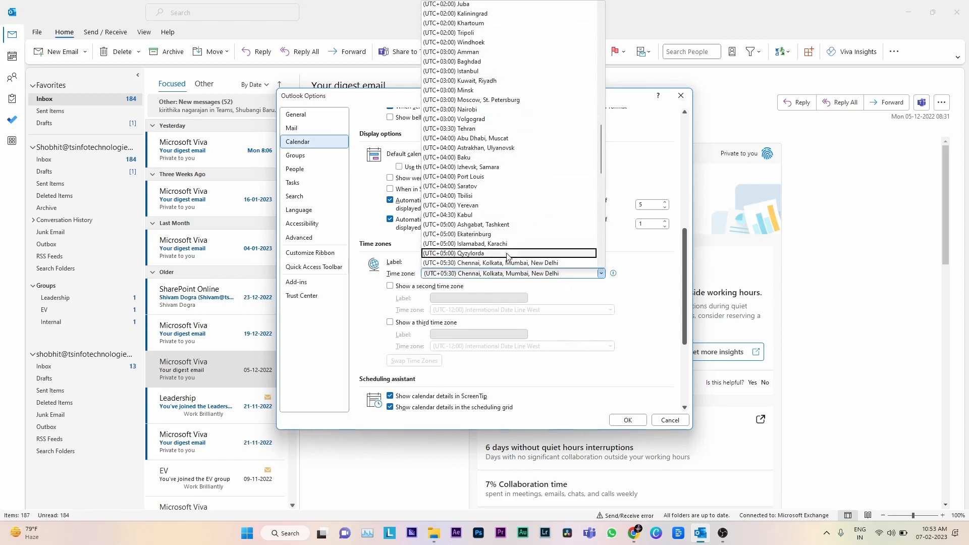
pyautogui.moveTo(493, 70)
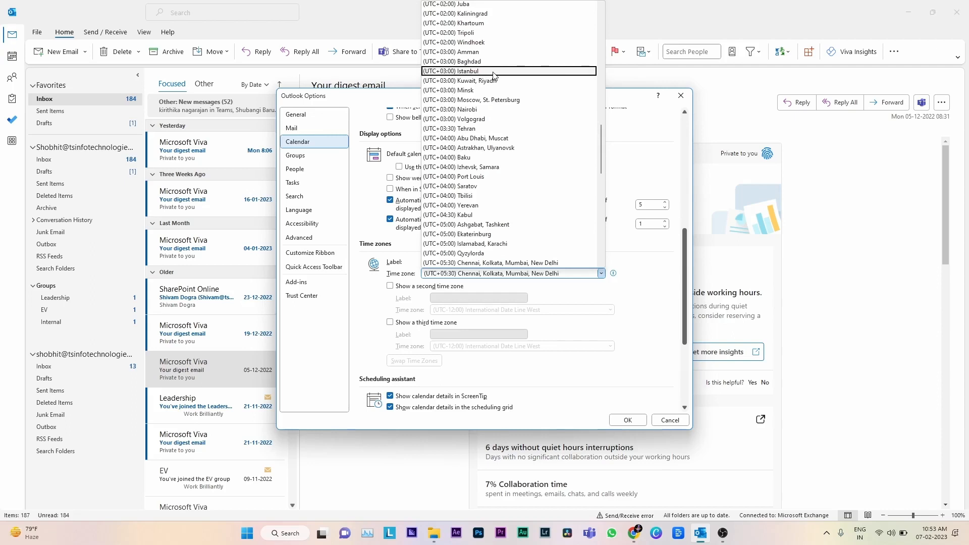
pyautogui.click(492, 274)
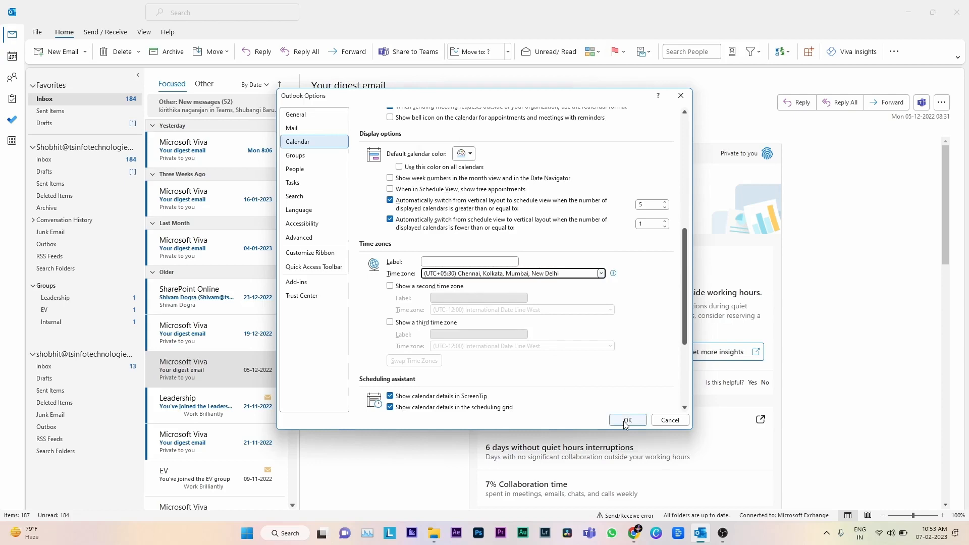
pyautogui.click(627, 423)
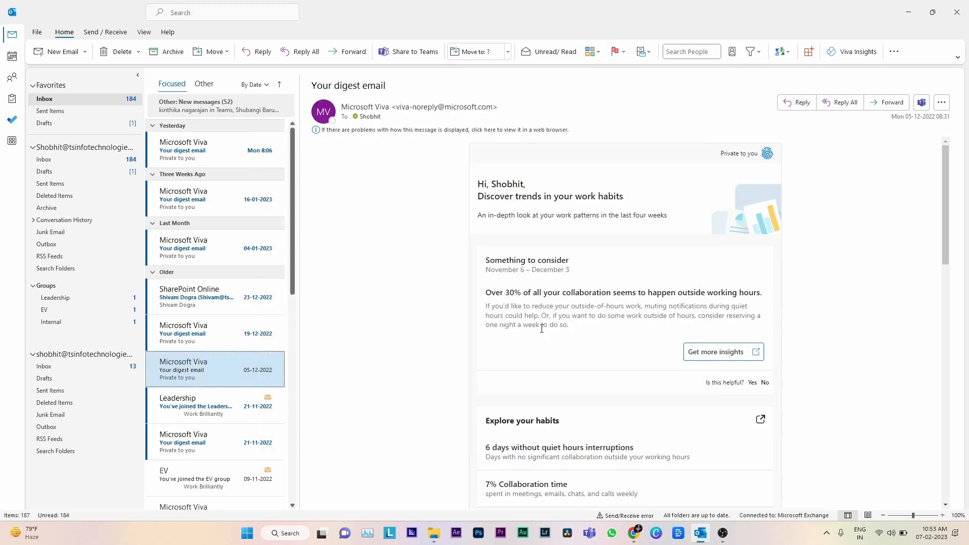
# In desktop Outlook Calendar options, show a second time zone (UTC-04:00) Georgetown, La Paz, Manaus, San Juan and confirm.
pyautogui.click(36, 32)
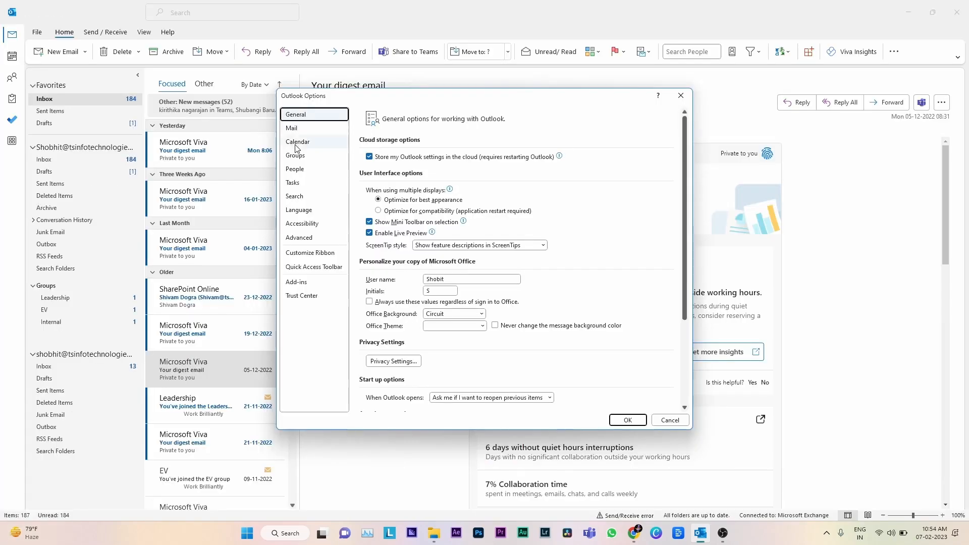
pyautogui.click(297, 141)
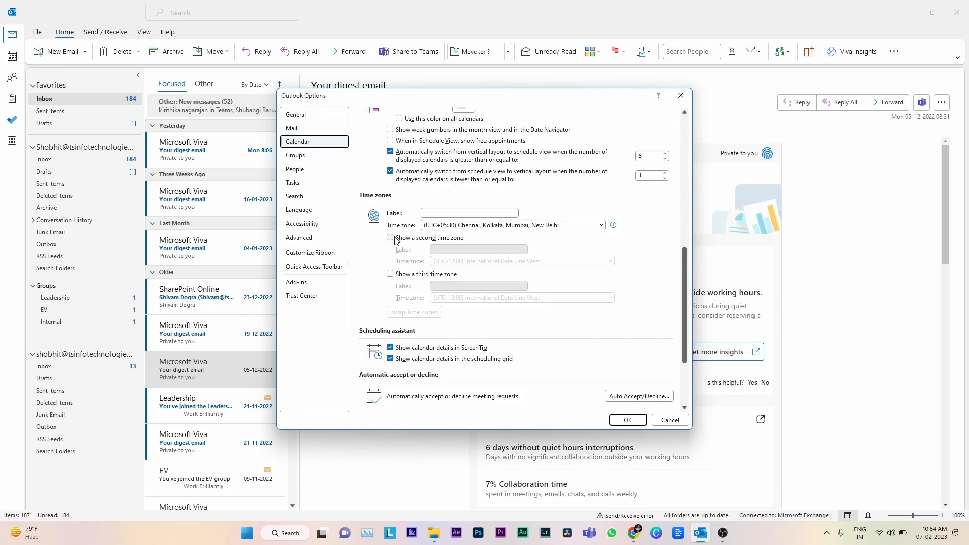
pyautogui.moveTo(392, 242)
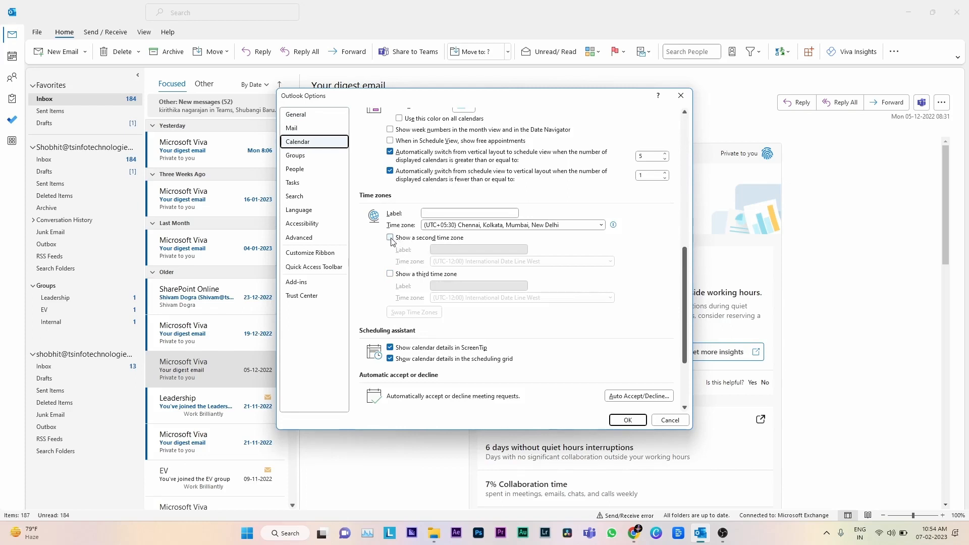
pyautogui.click(390, 238)
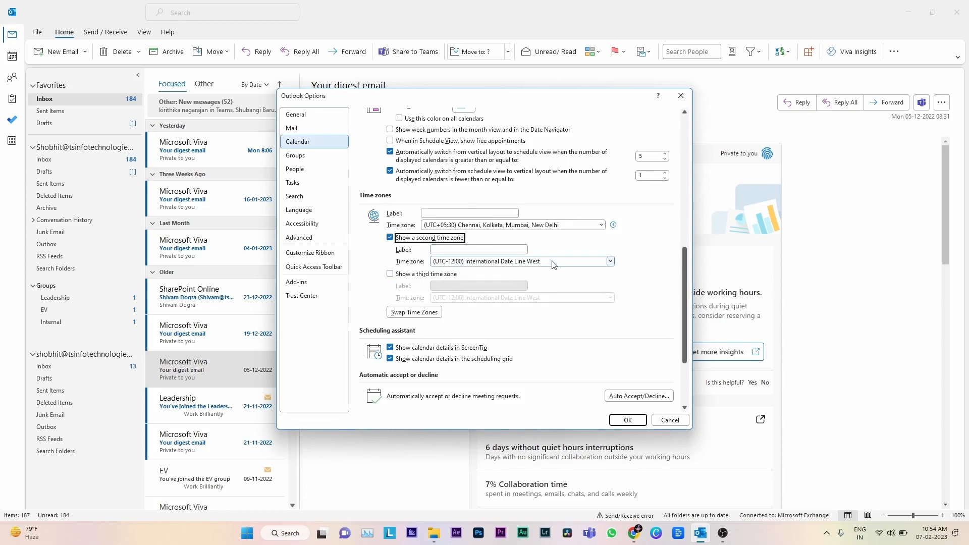
pyautogui.click(609, 261)
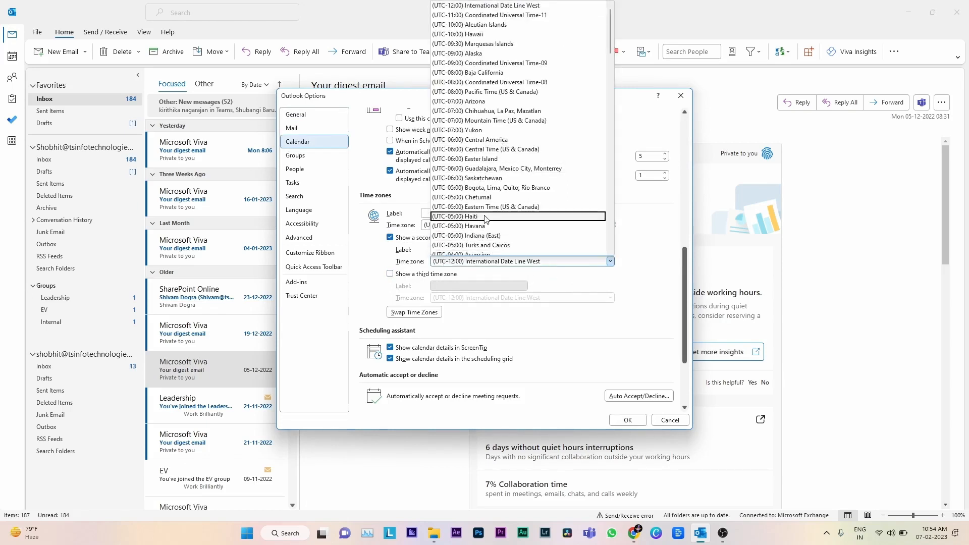
pyautogui.scroll(-3)
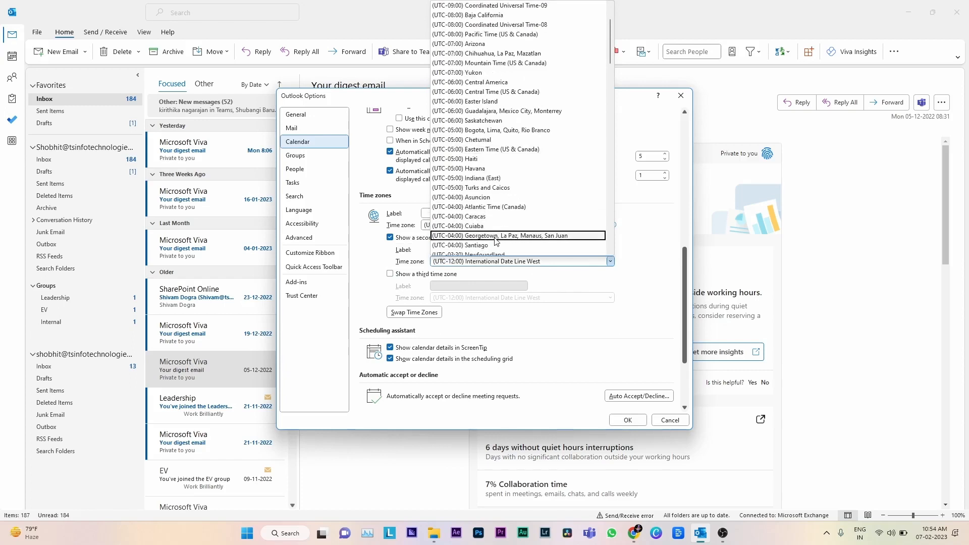
pyautogui.click(497, 235)
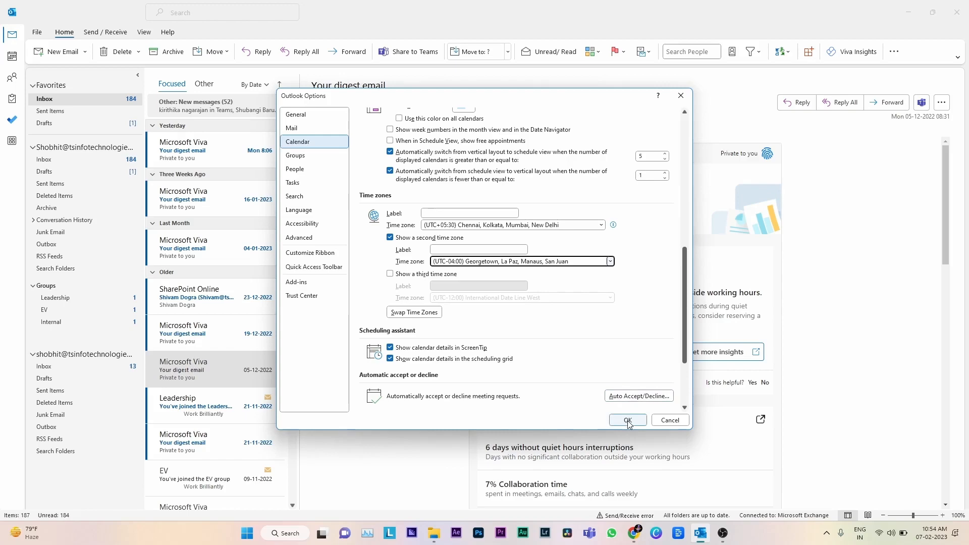
pyautogui.click(627, 420)
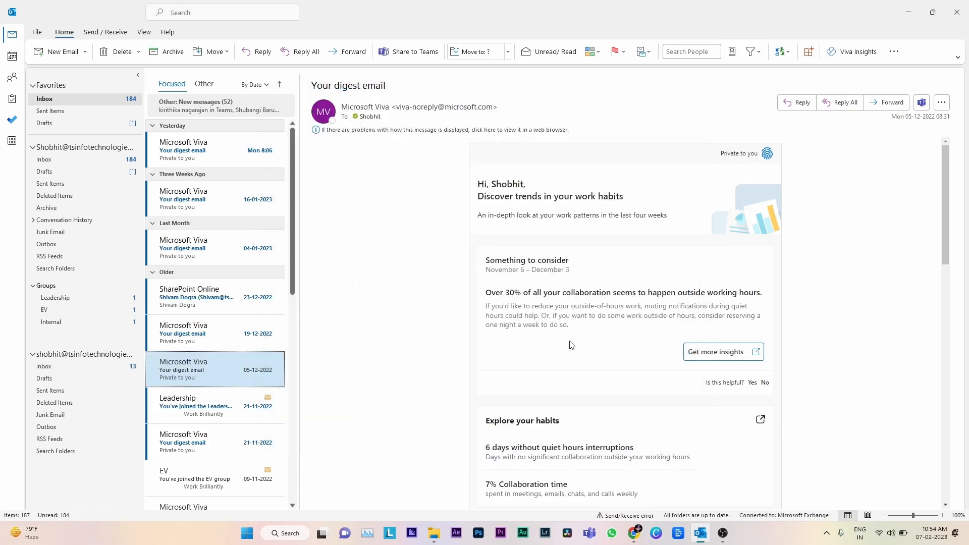